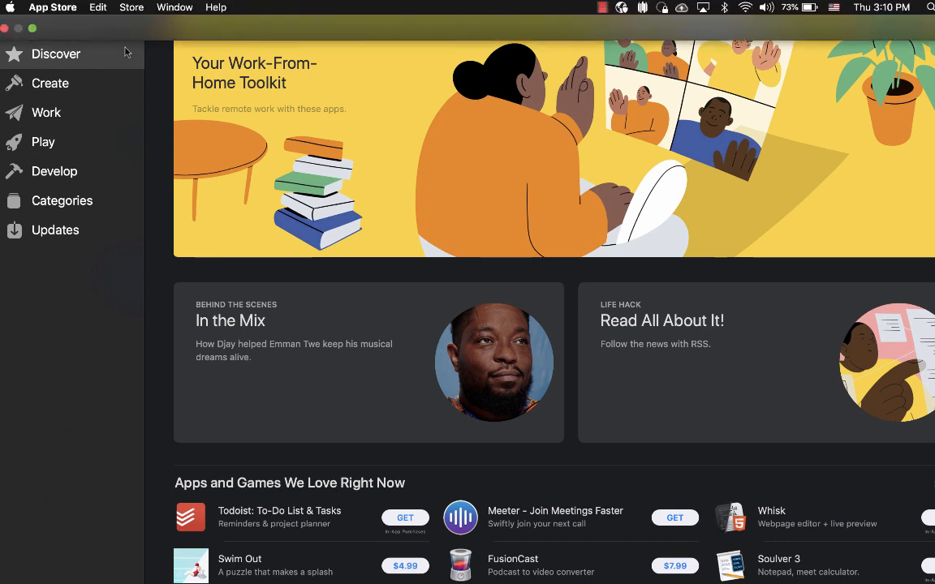
Step: Search the App Store for 'microsoft remote desktop' and download Microsoft Remote Desktop
{"action": "left_click", "coordinate": [68, 17]}
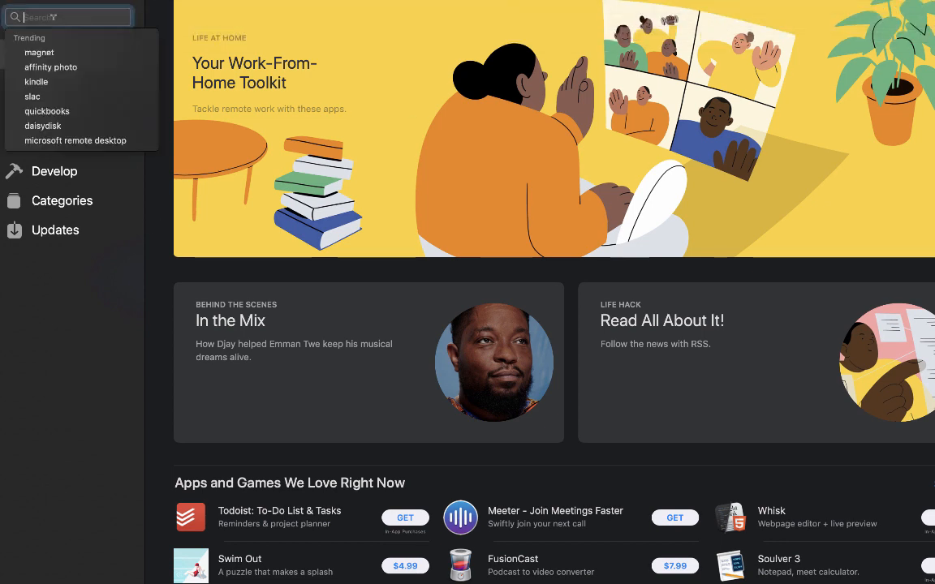
{"action": "type", "text": "mic"}
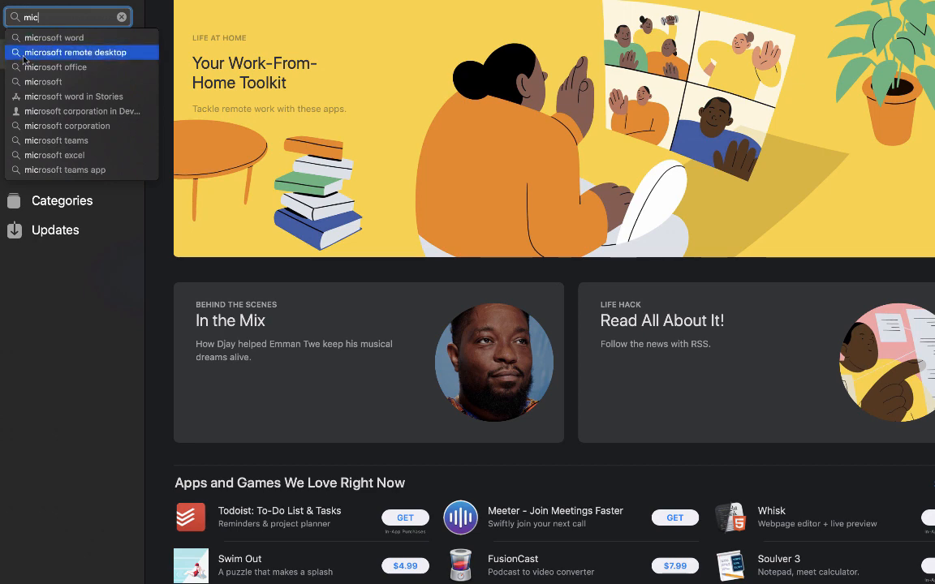
{"action": "left_click", "coordinate": [74, 52]}
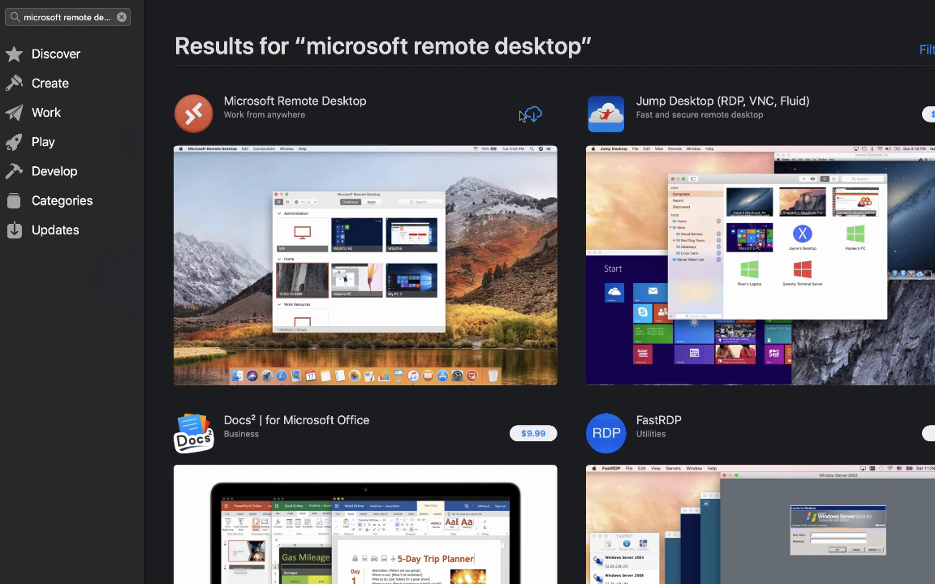
{"action": "mouse_move", "coordinate": [536, 117]}
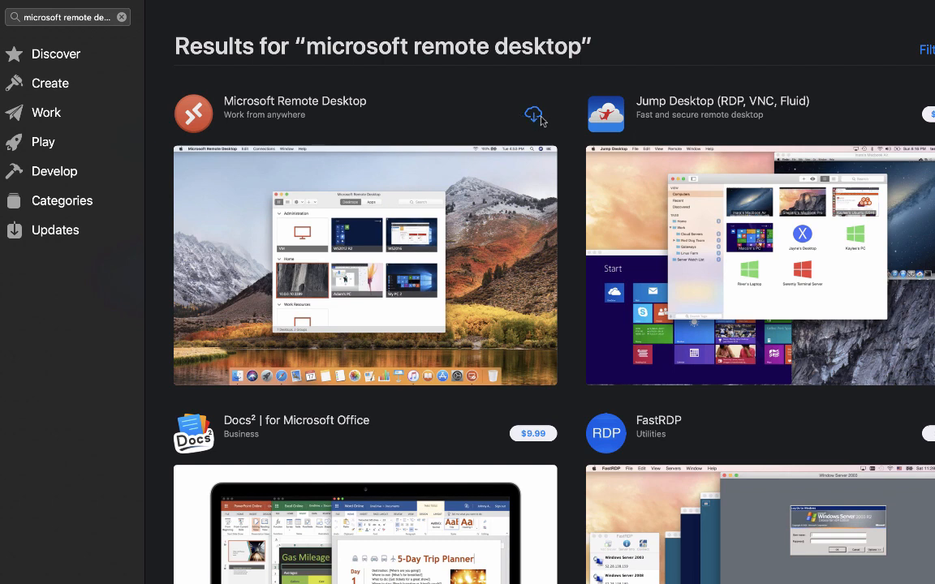
{"action": "left_click", "coordinate": [533, 115]}
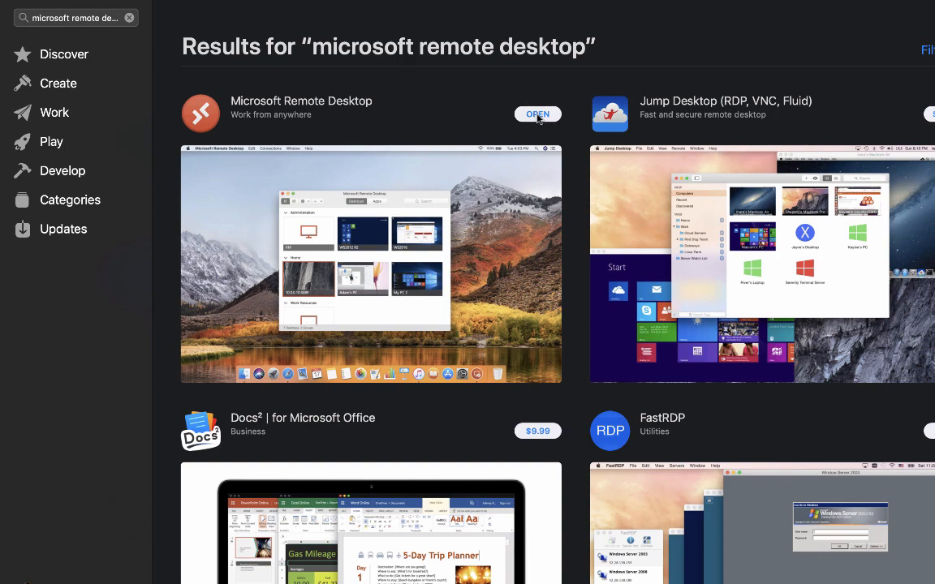
Step: Launch Microsoft Remote Desktop, show the PCs list, and reveal the add-connection menu
{"action": "left_click", "coordinate": [537, 114]}
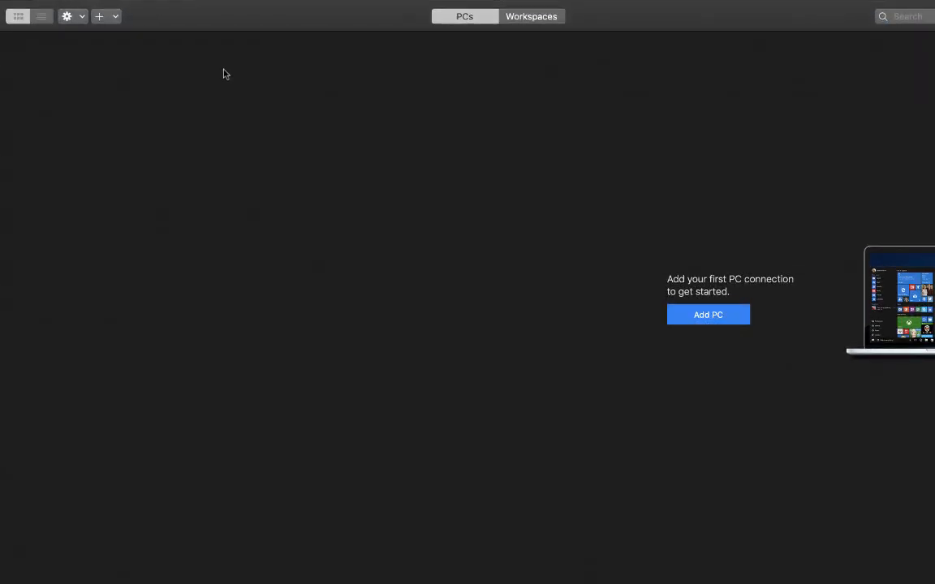
{"action": "mouse_move", "coordinate": [284, 92]}
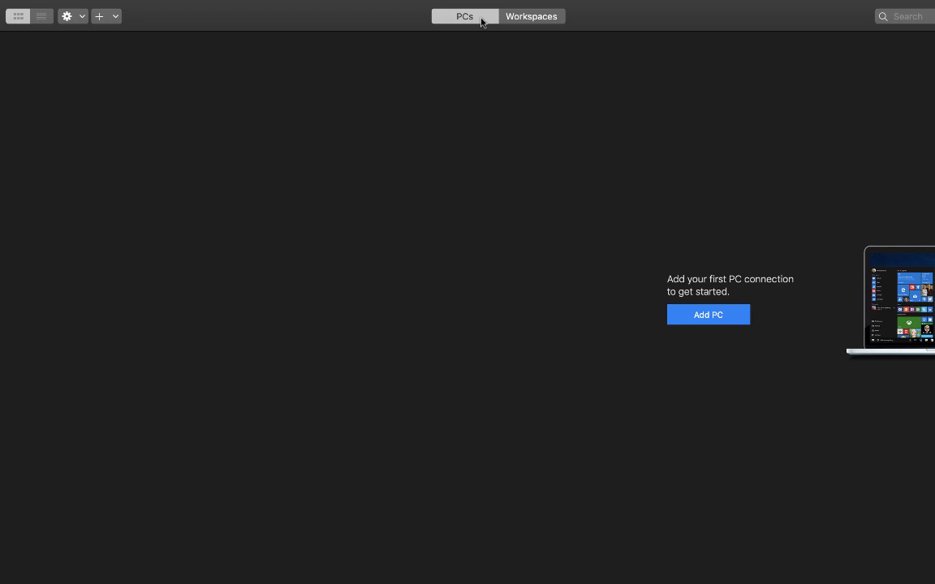
{"action": "left_click", "coordinate": [531, 16]}
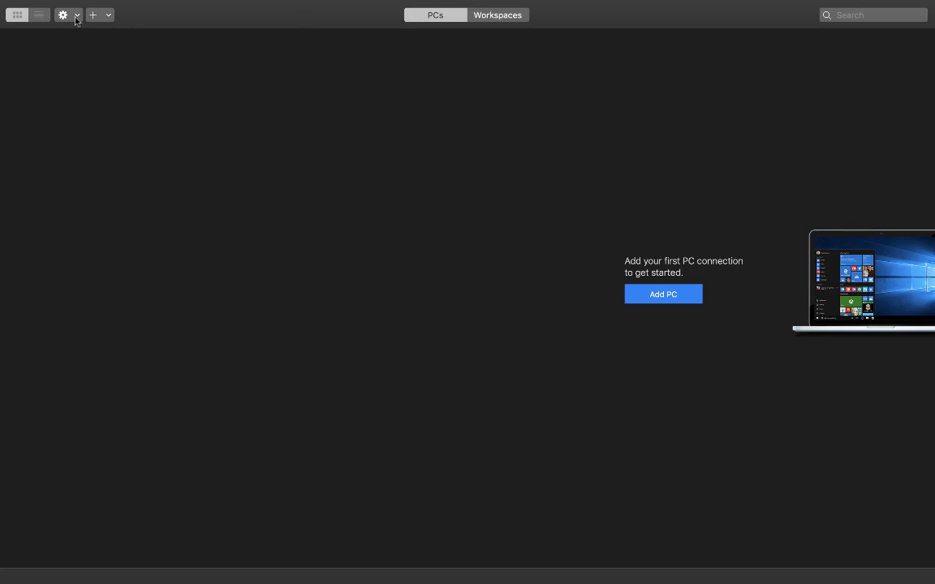
{"action": "left_click", "coordinate": [93, 15]}
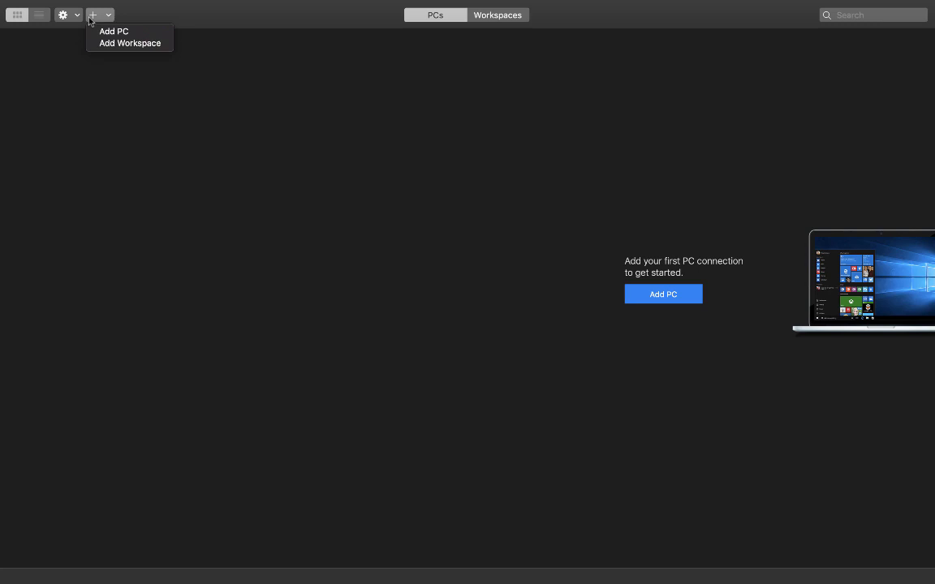
{"action": "mouse_move", "coordinate": [114, 32]}
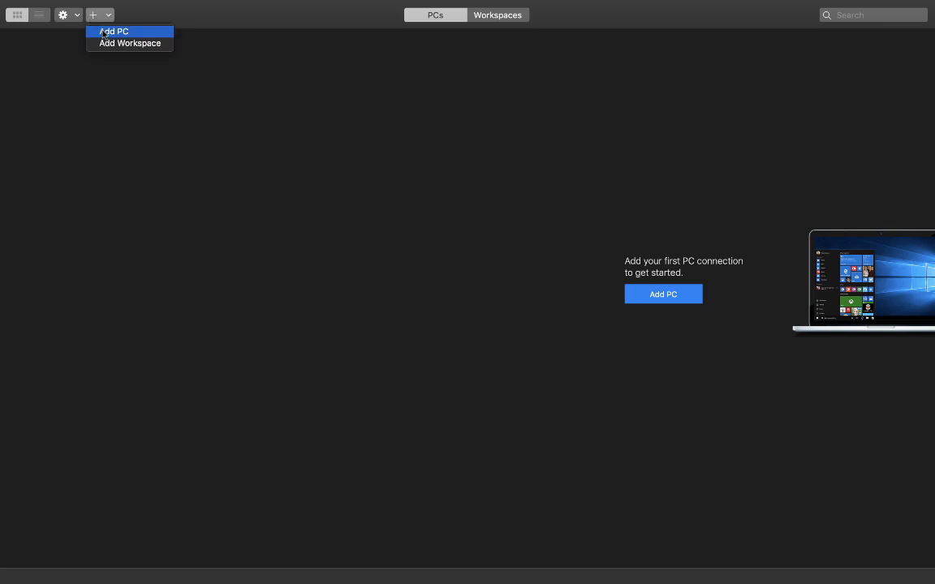
Step: In the Add PC dialog, enter PC name 172.16.254.1 and friendly name remoteConnection
{"action": "left_click", "coordinate": [113, 31]}
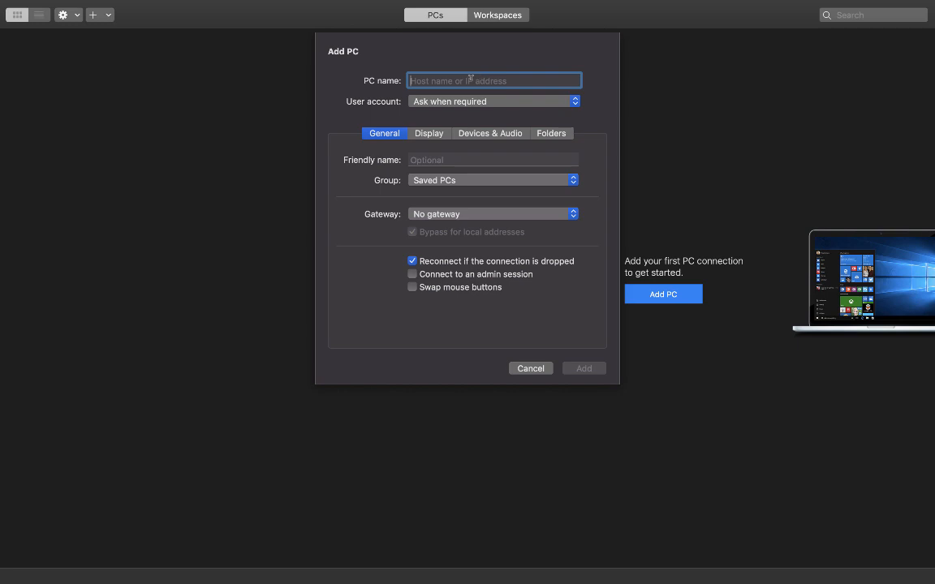
{"action": "type", "text": "172"}
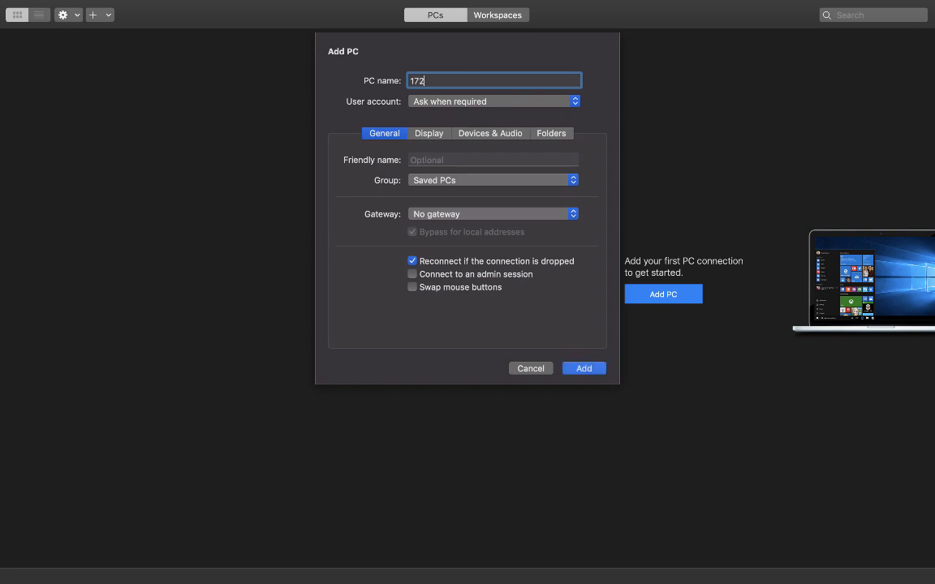
{"action": "type", "text": ".16"}
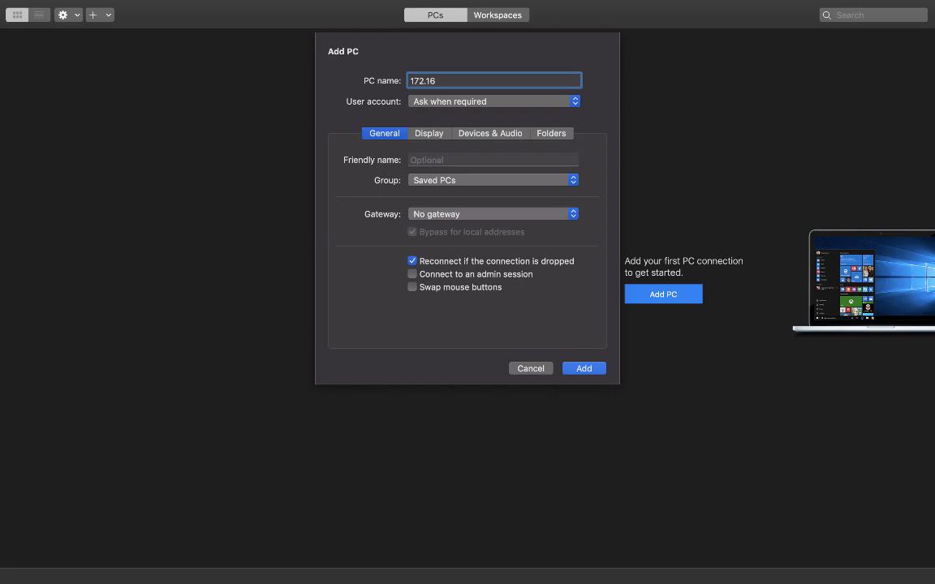
{"action": "type", "text": ".254.1"}
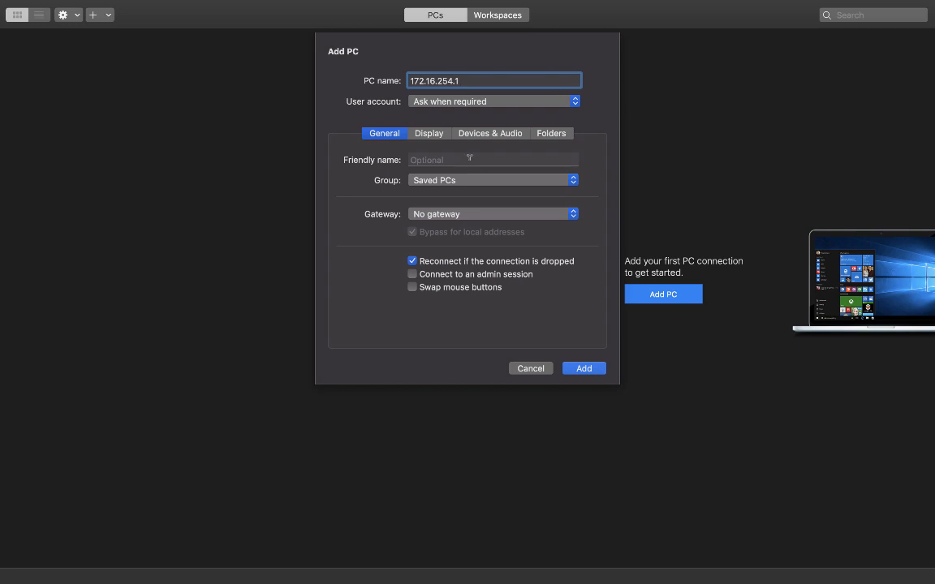
{"action": "left_click", "coordinate": [493, 159]}
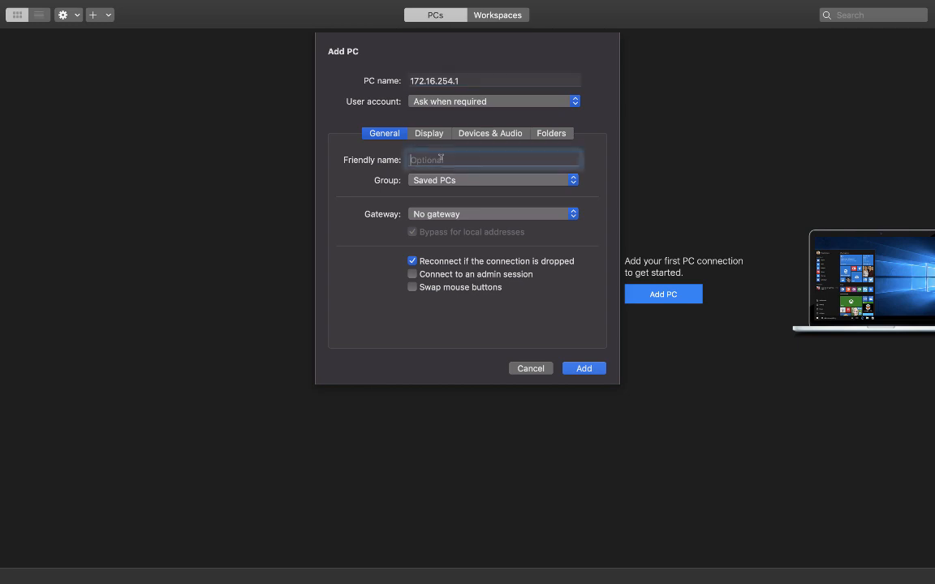
{"action": "type", "text": "rem"}
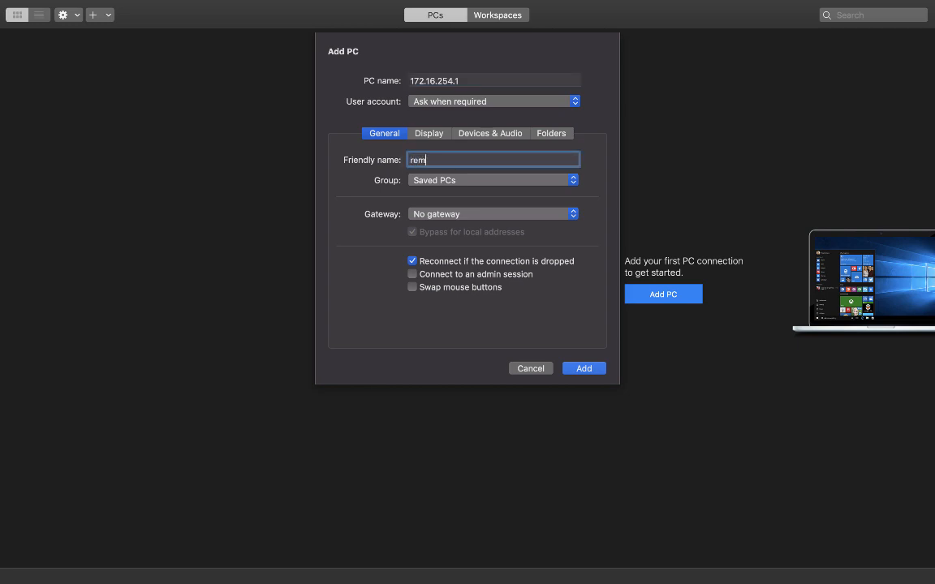
{"action": "type", "text": "oteConnection"}
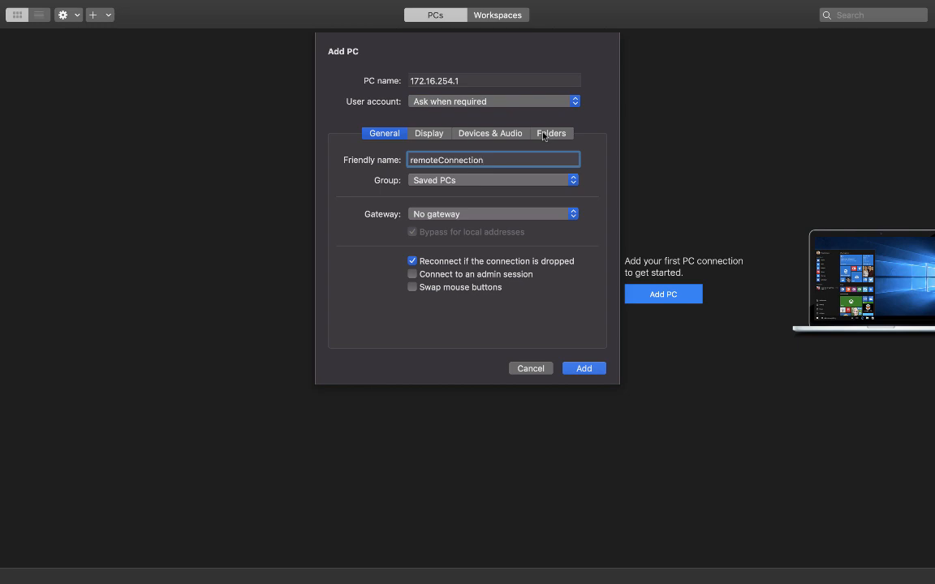
{"action": "left_click", "coordinate": [492, 160]}
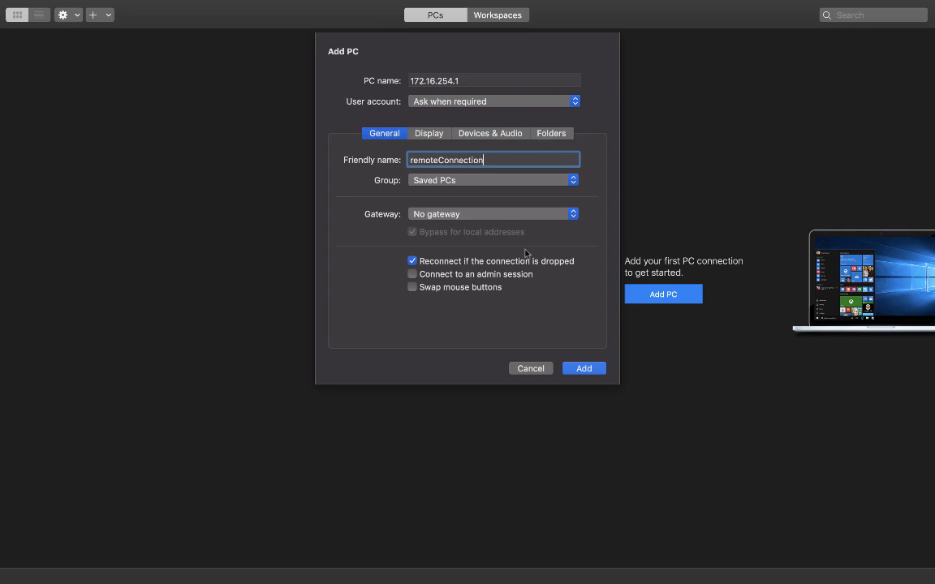
Step: Add remoteConnection to the list, attempt connecting, and close the 0x204 error
{"action": "left_click", "coordinate": [584, 369]}
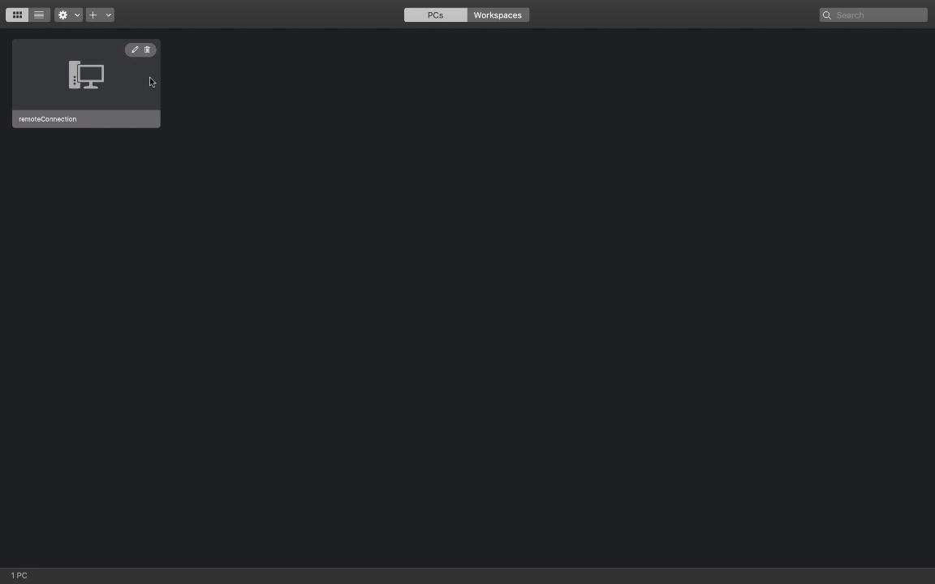
{"action": "mouse_move", "coordinate": [117, 94]}
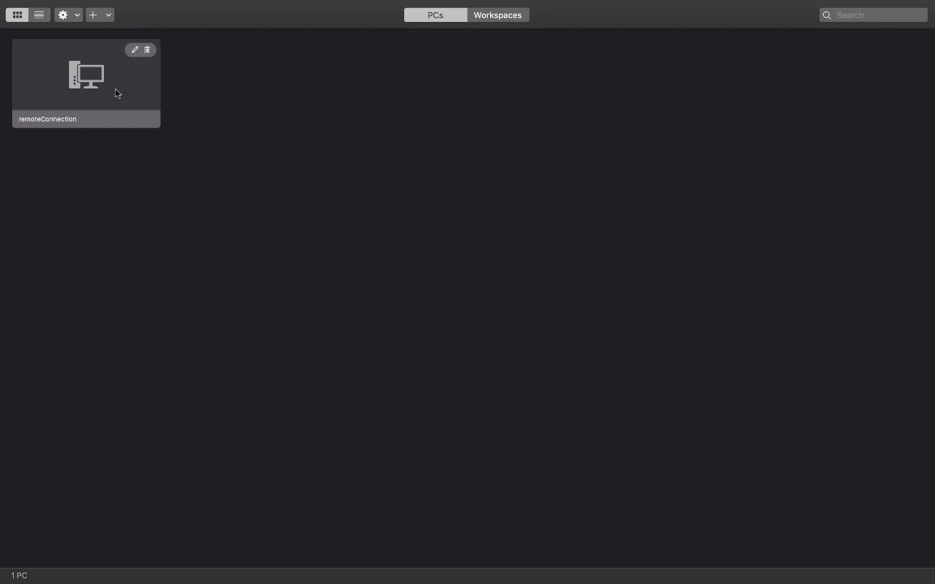
{"action": "double_click", "coordinate": [86, 77]}
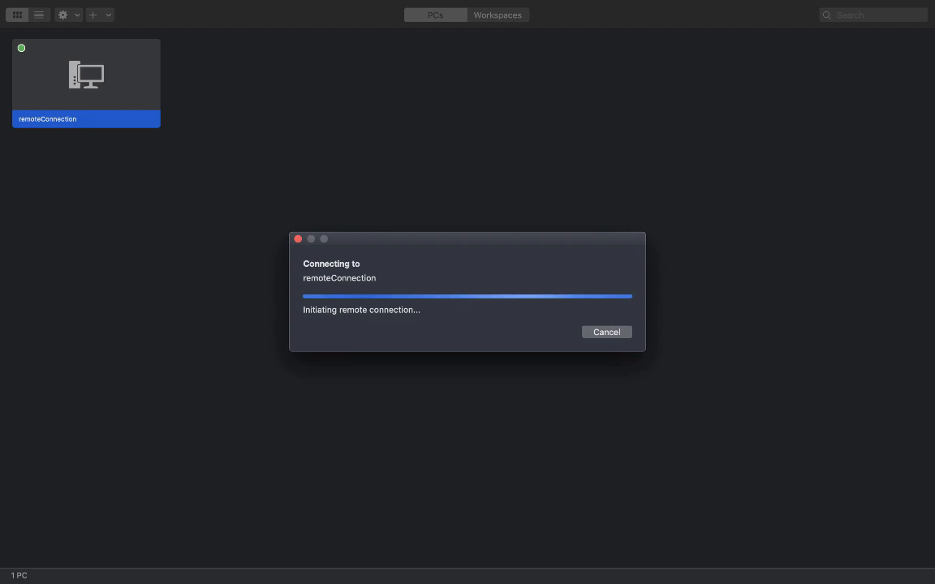
{"action": "mouse_move", "coordinate": [446, 317]}
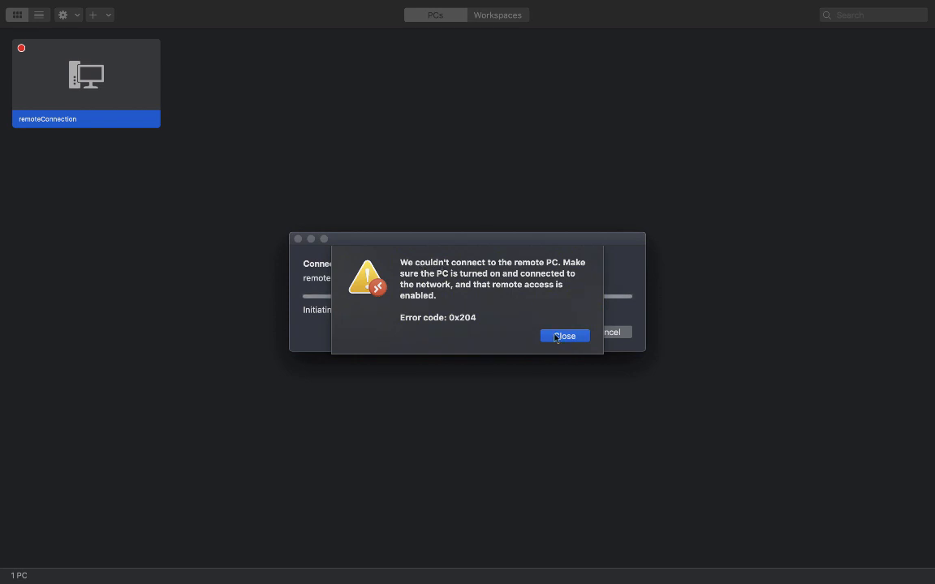
{"action": "left_click", "coordinate": [564, 336]}
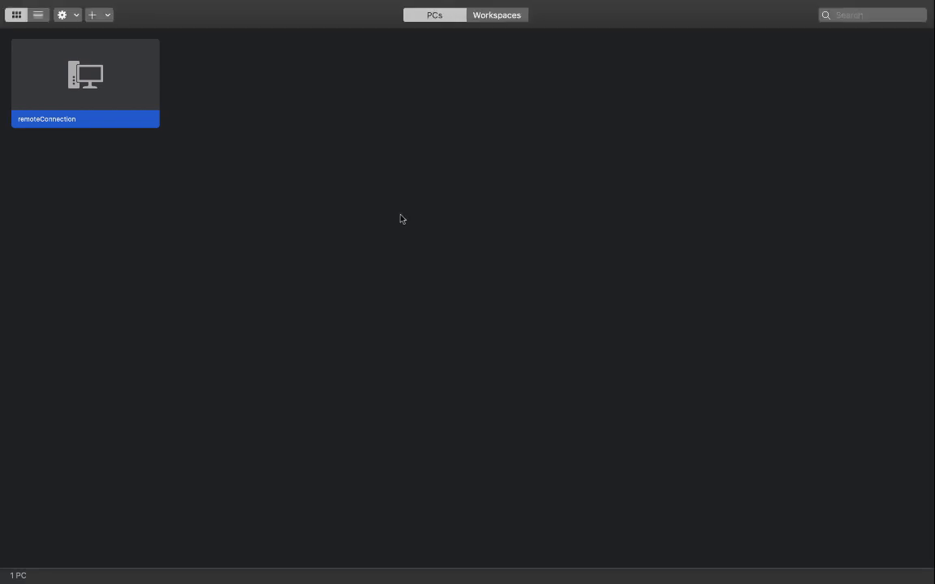
{"action": "mouse_move", "coordinate": [149, 56]}
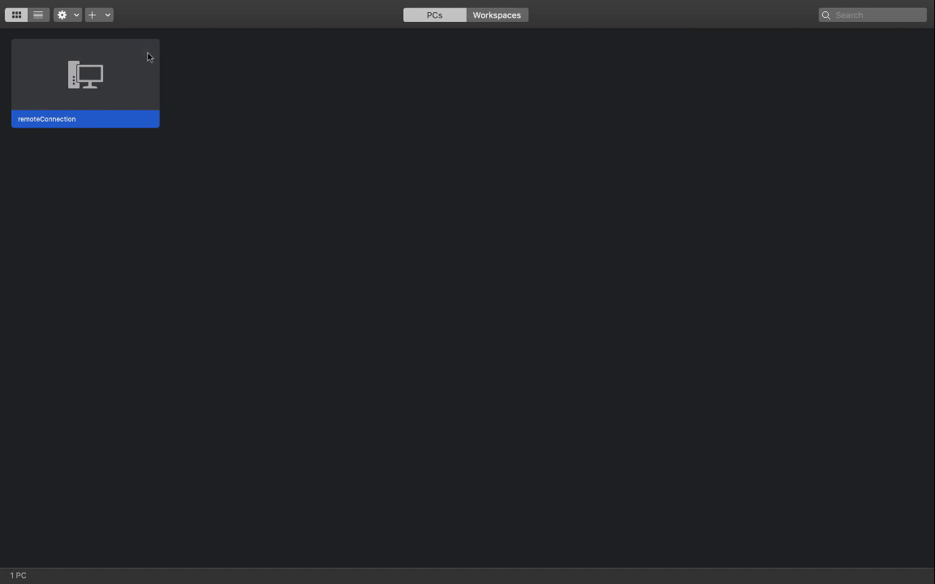
{"action": "mouse_move", "coordinate": [114, 55]}
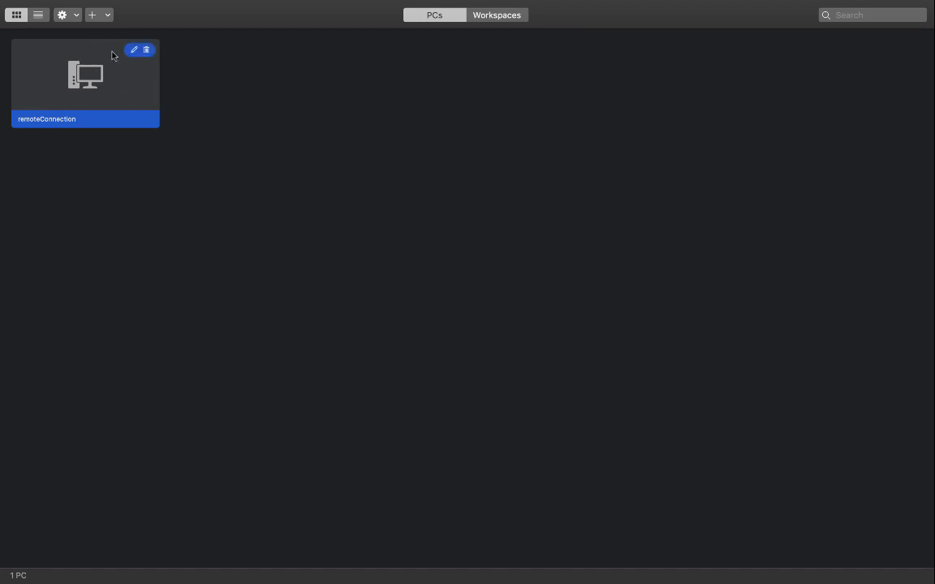
{"action": "mouse_move", "coordinate": [133, 66]}
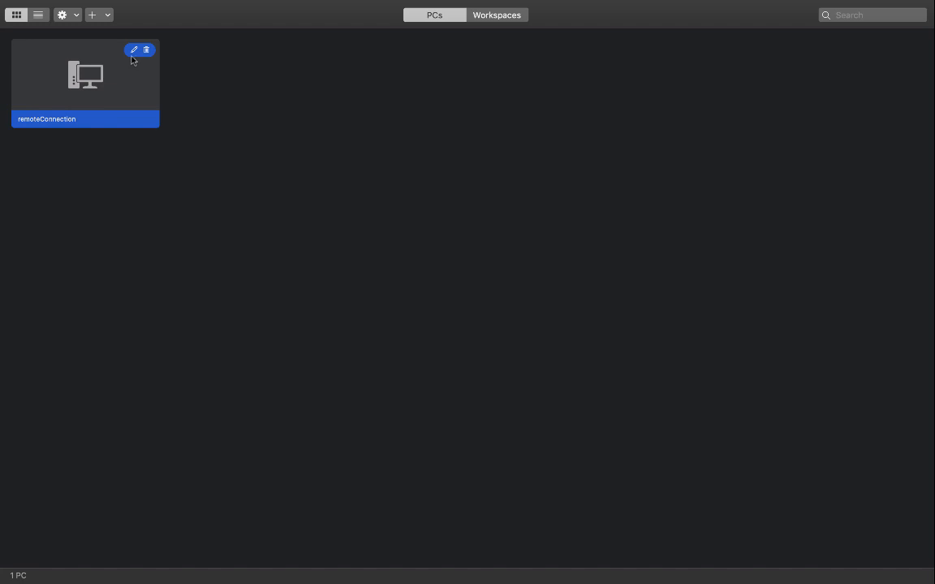
{"action": "left_click", "coordinate": [134, 50]}
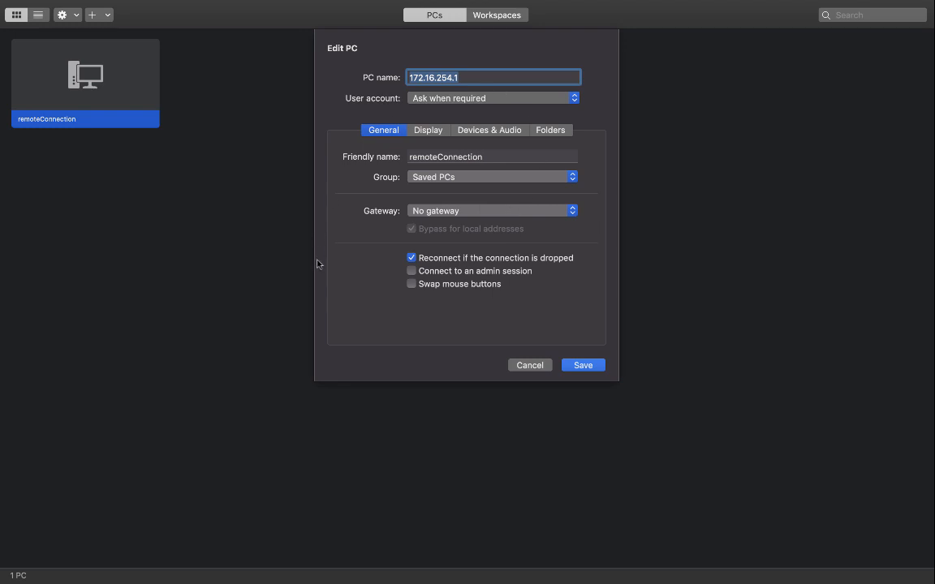
{"action": "mouse_move", "coordinate": [337, 289]}
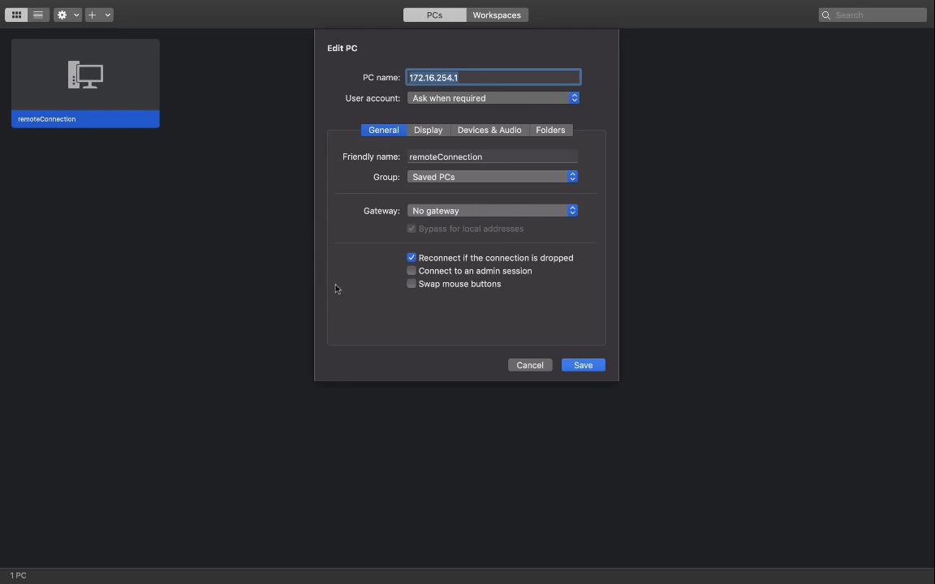
{"action": "mouse_move", "coordinate": [97, 21]}
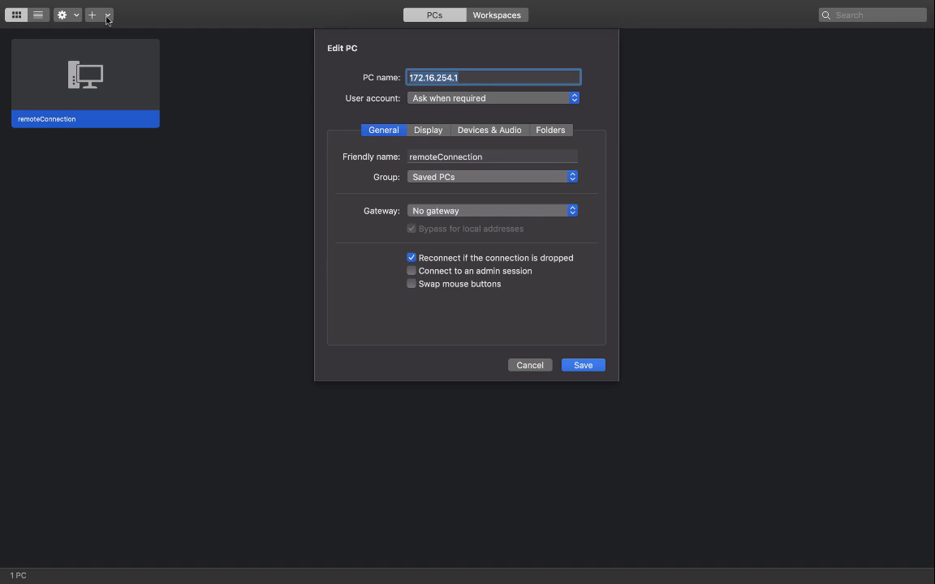
{"action": "mouse_move", "coordinate": [347, 168]}
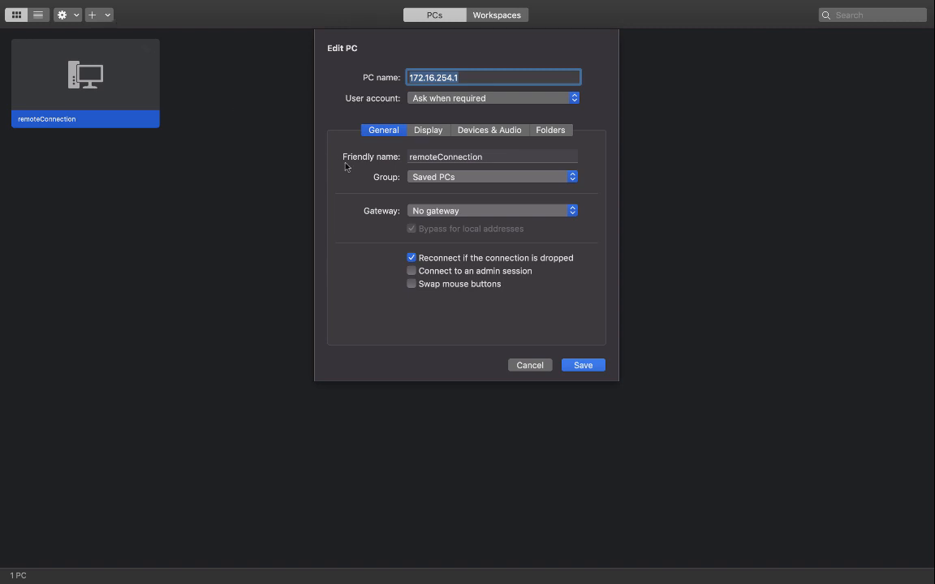
{"action": "mouse_move", "coordinate": [479, 281]}
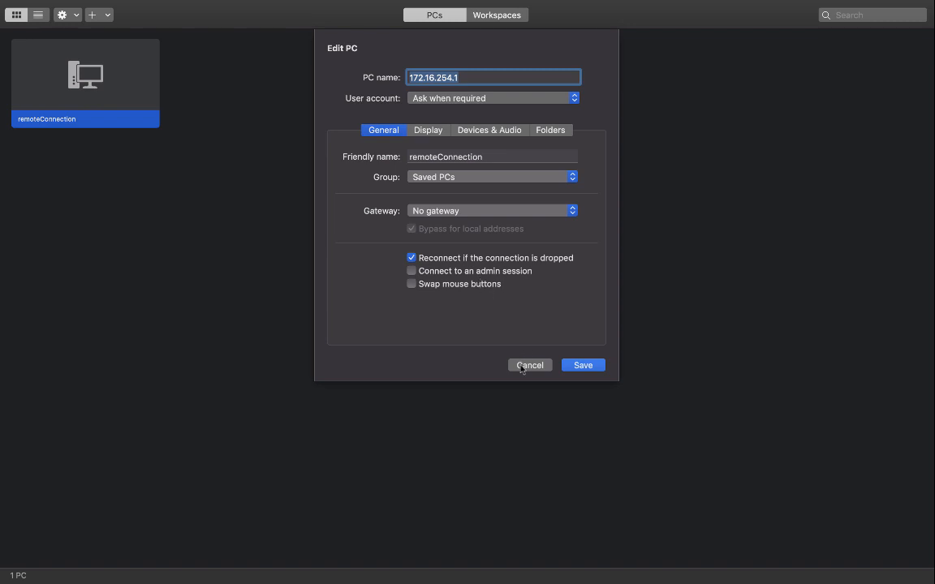
{"action": "left_click", "coordinate": [529, 365]}
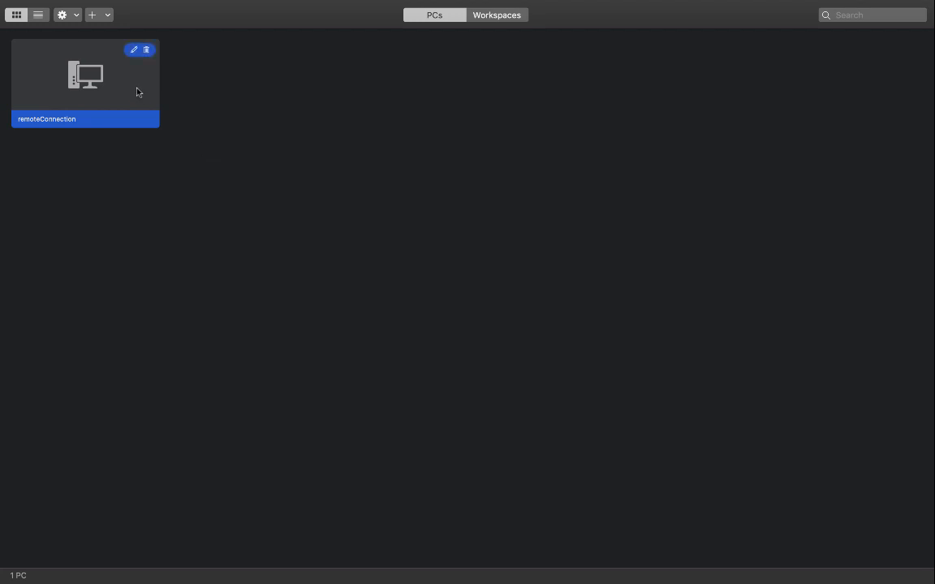
{"action": "mouse_move", "coordinate": [147, 57]}
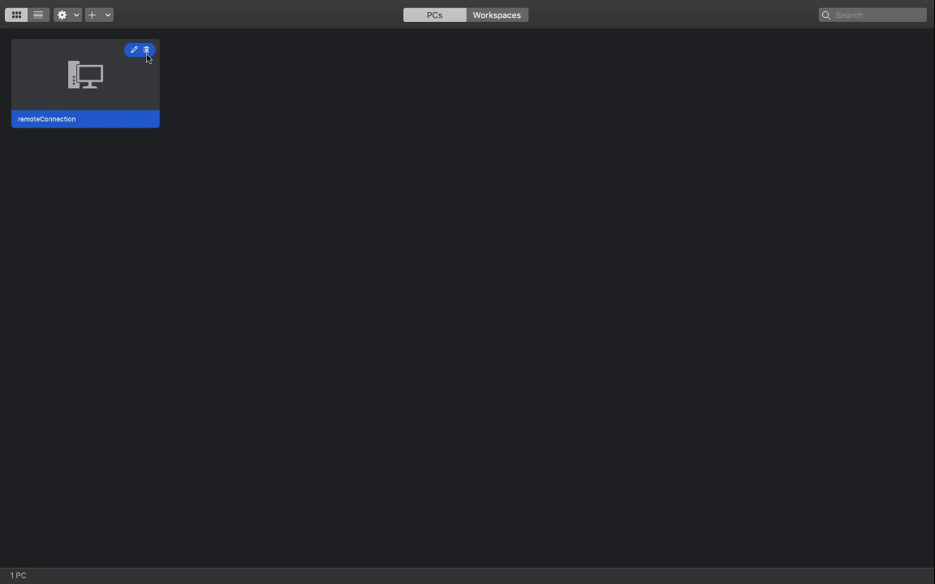
Step: Delete the remoteConnection PC tile and confirm the deletion
{"action": "left_click", "coordinate": [147, 50]}
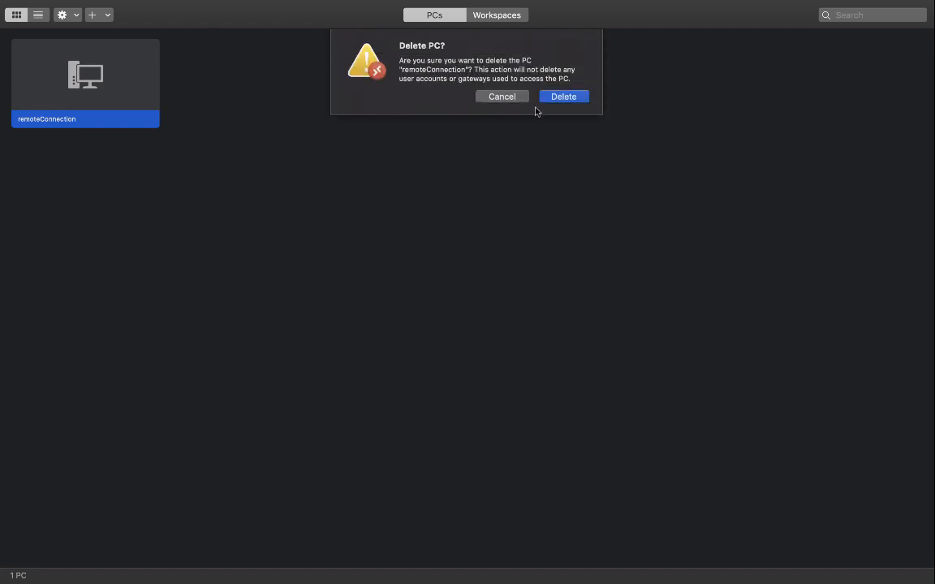
{"action": "left_click", "coordinate": [563, 96]}
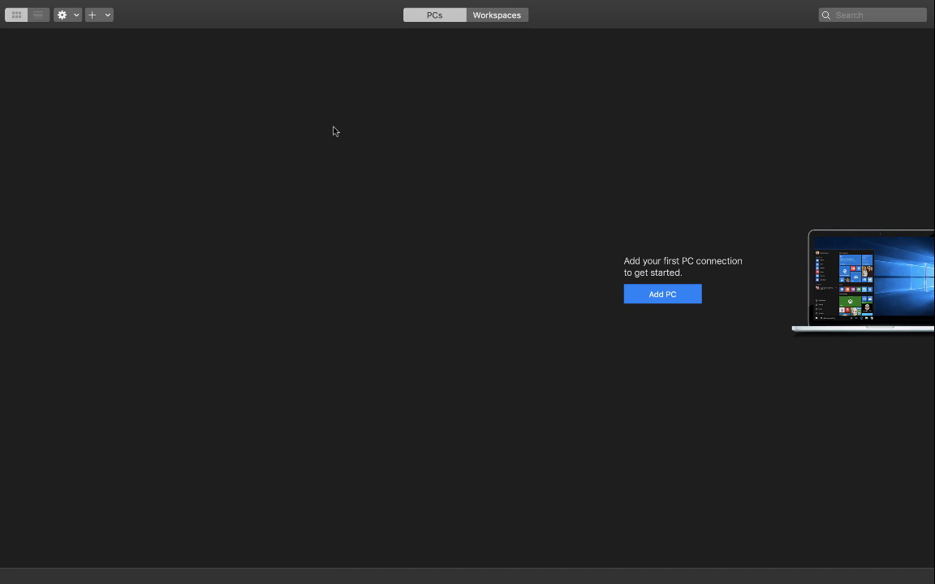